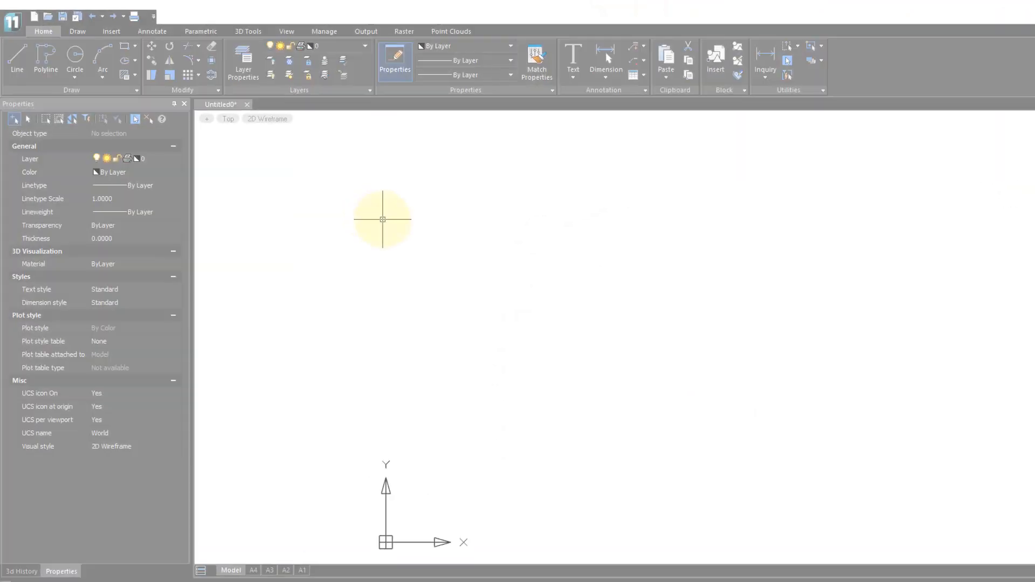
pyautogui.moveTo(139, 86)
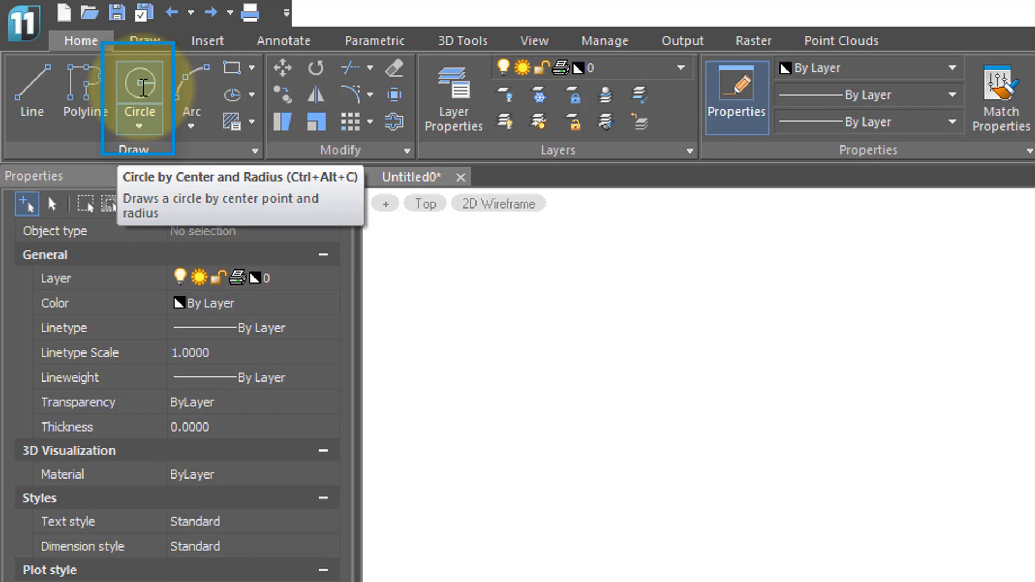
# - Draw the first circle on the empty drawing from a picked centre and radius
pyautogui.click(139, 87)
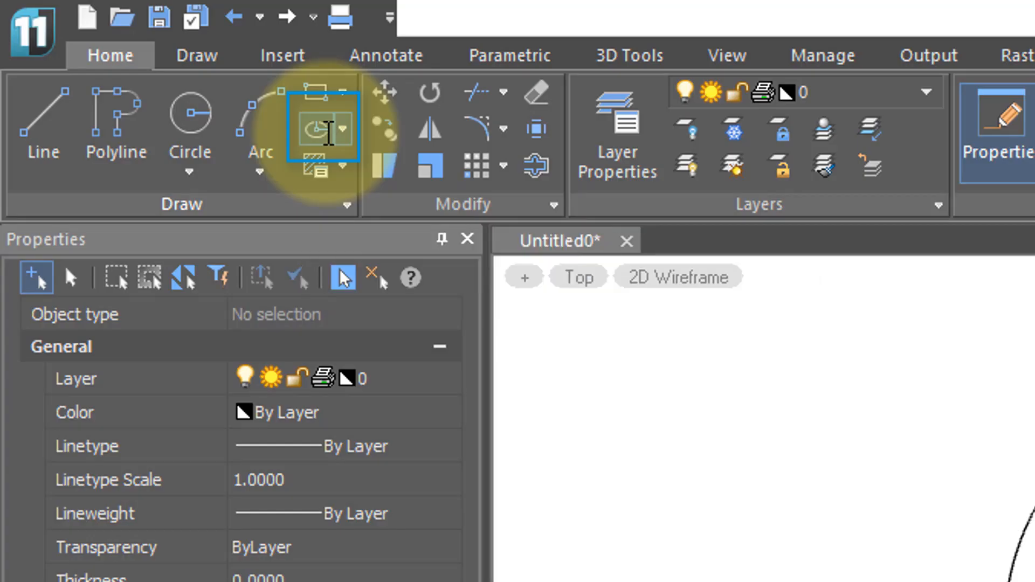
# - Draw an ellipse to the right of the circle from the Ellipse dropdown
pyautogui.click(346, 128)
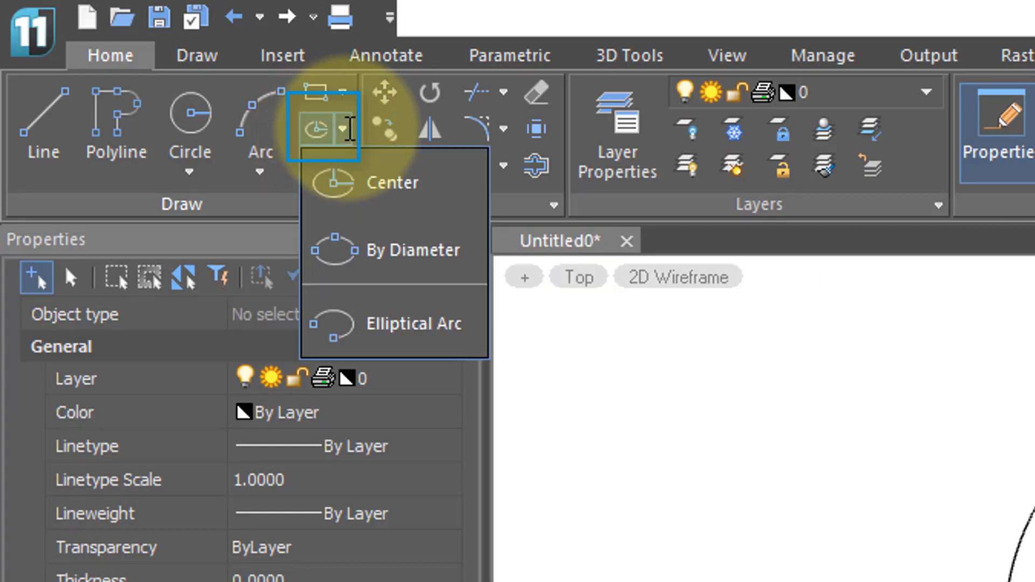
pyautogui.moveTo(414, 324)
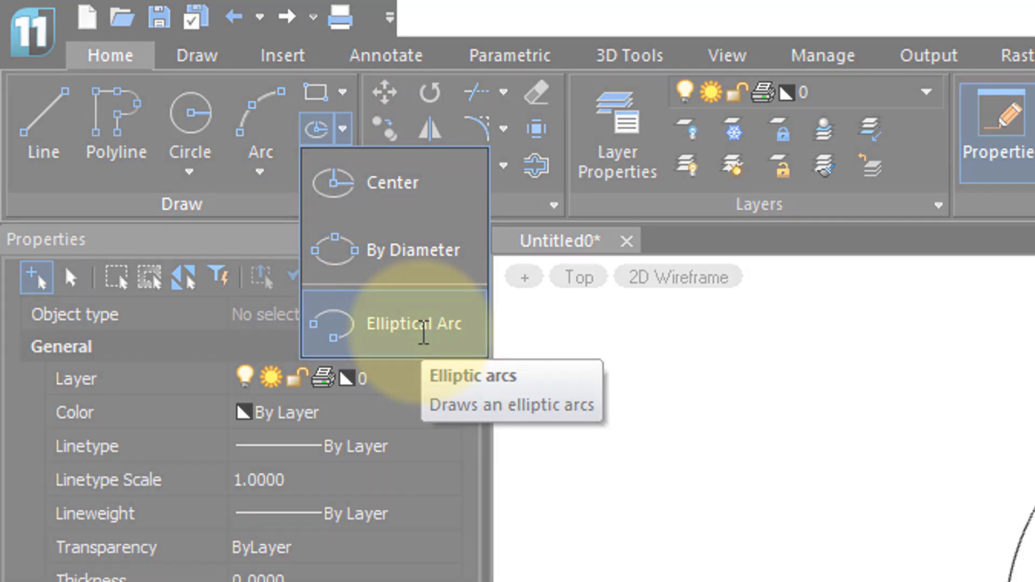
pyautogui.click(414, 323)
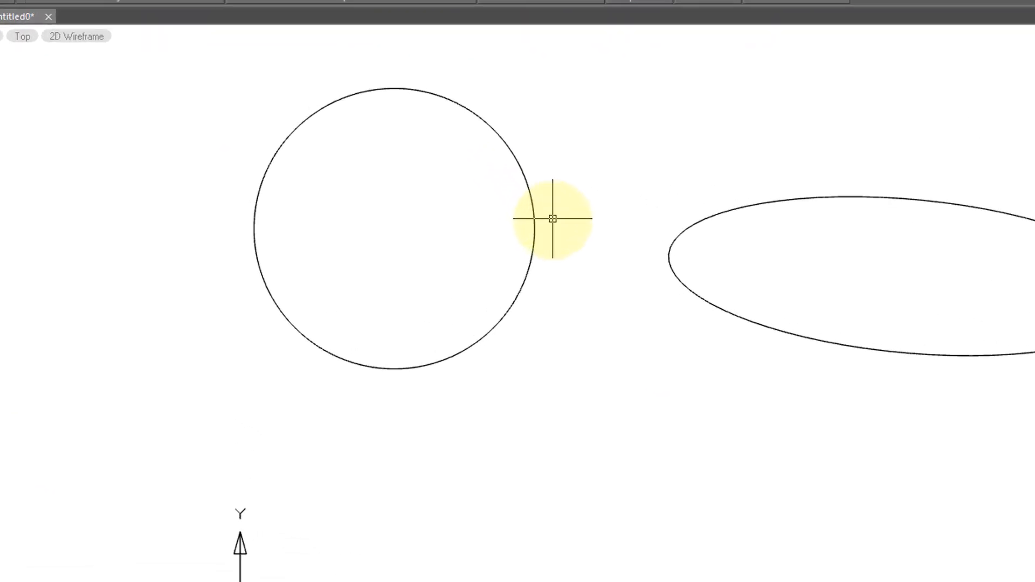
# - Resize the circle to radius 100 via its grip and drag it to a new position
pyautogui.click(535, 224)
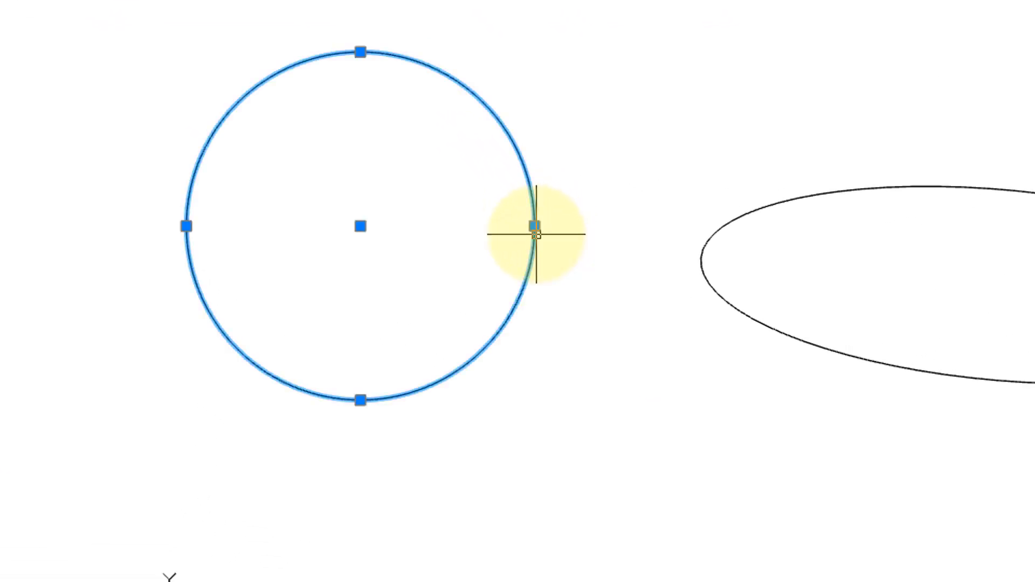
pyautogui.moveTo(536, 234)
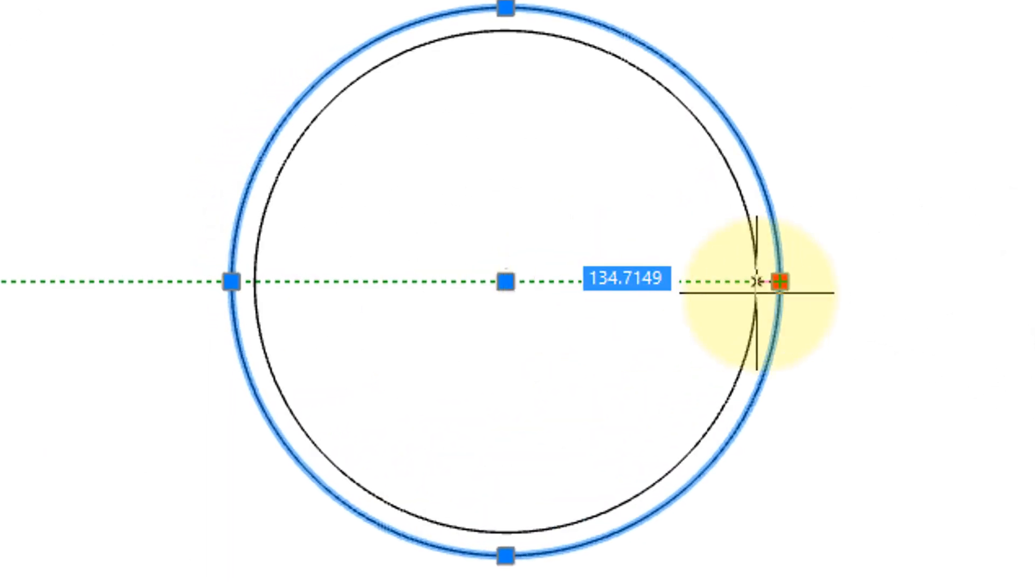
pyautogui.write('100')
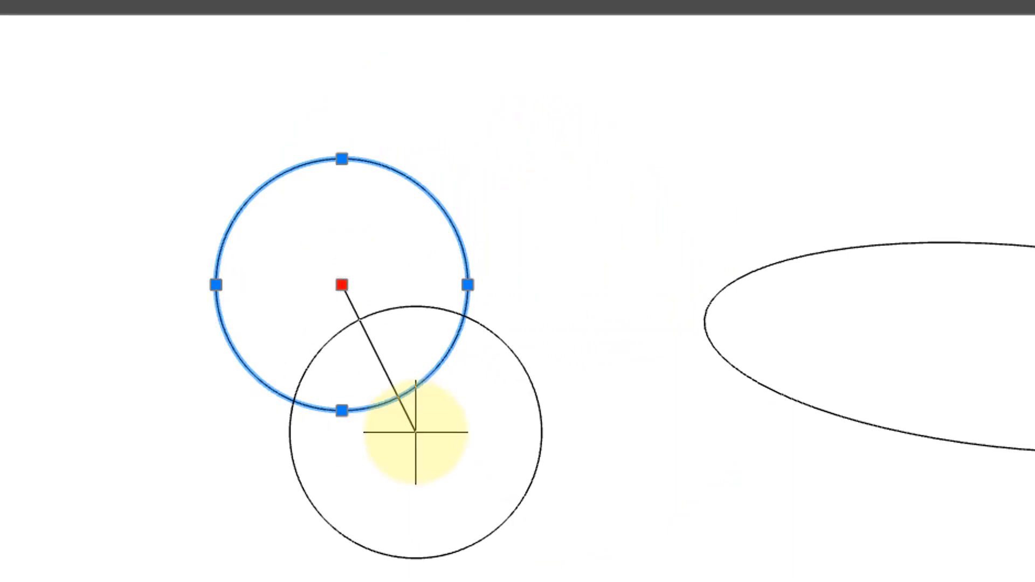
pyautogui.moveTo(416, 433); pyautogui.dragTo(600, 330)
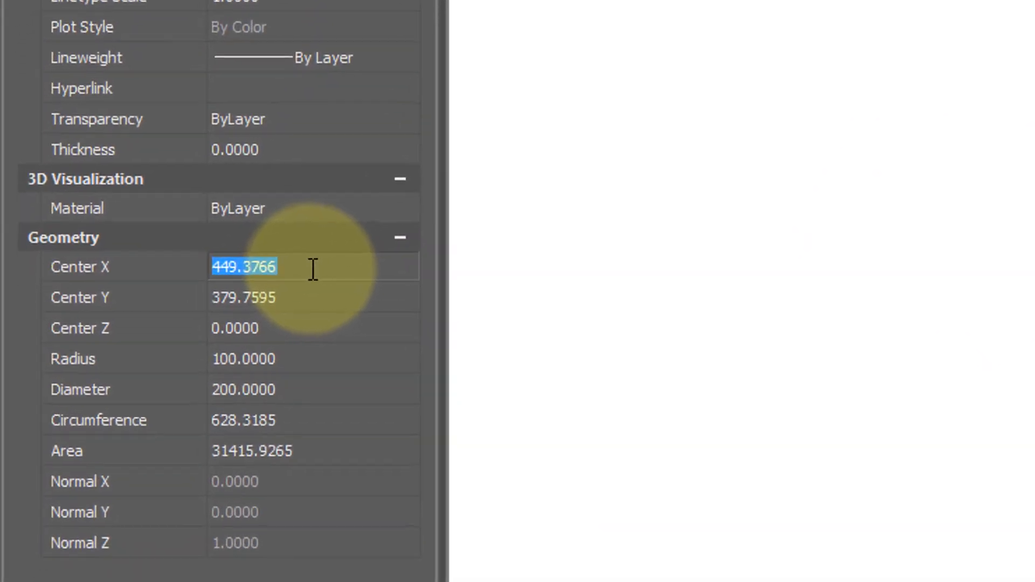
# - Set the ellipse start angle to 45 and edit the circle's centre coordinate in Properties
pyautogui.write('450.0000')
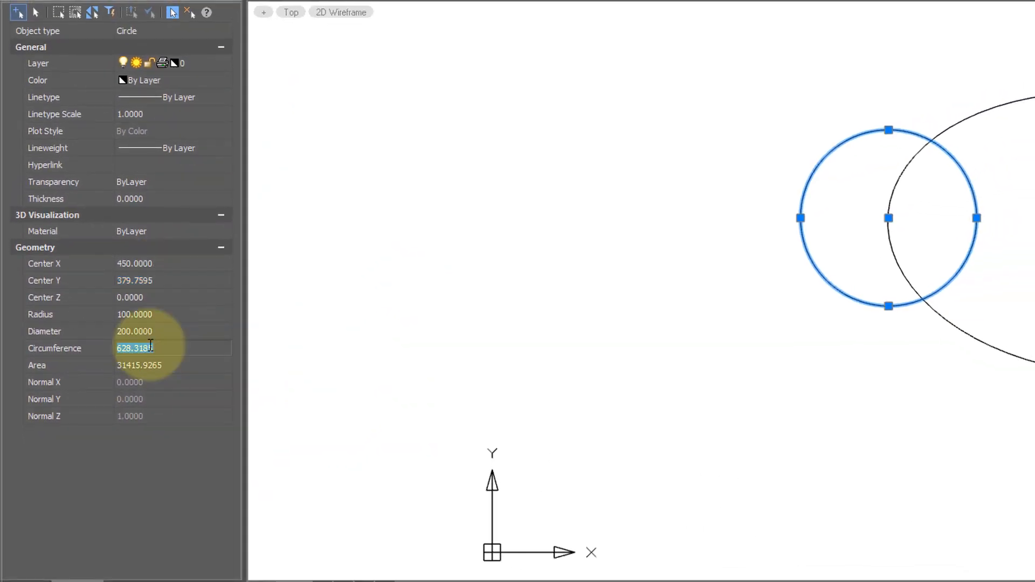
pyautogui.write('400.0000')
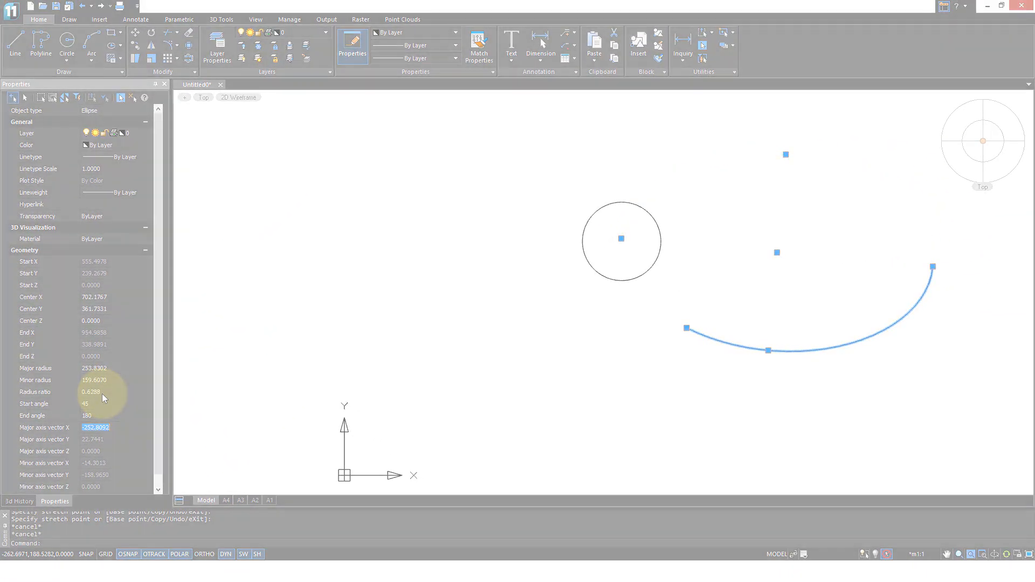
pyautogui.press('Delete')
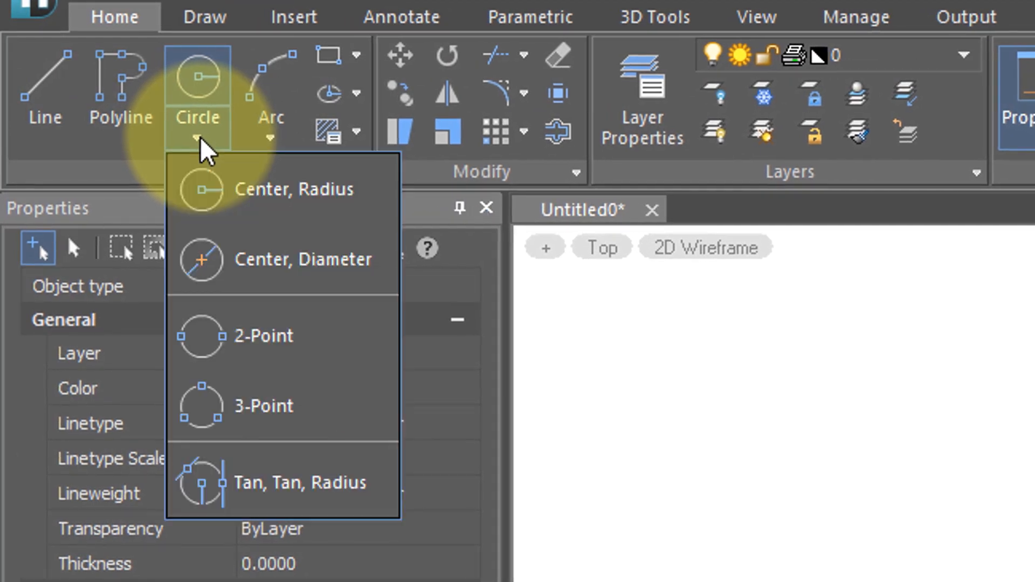
pyautogui.moveTo(251, 189)
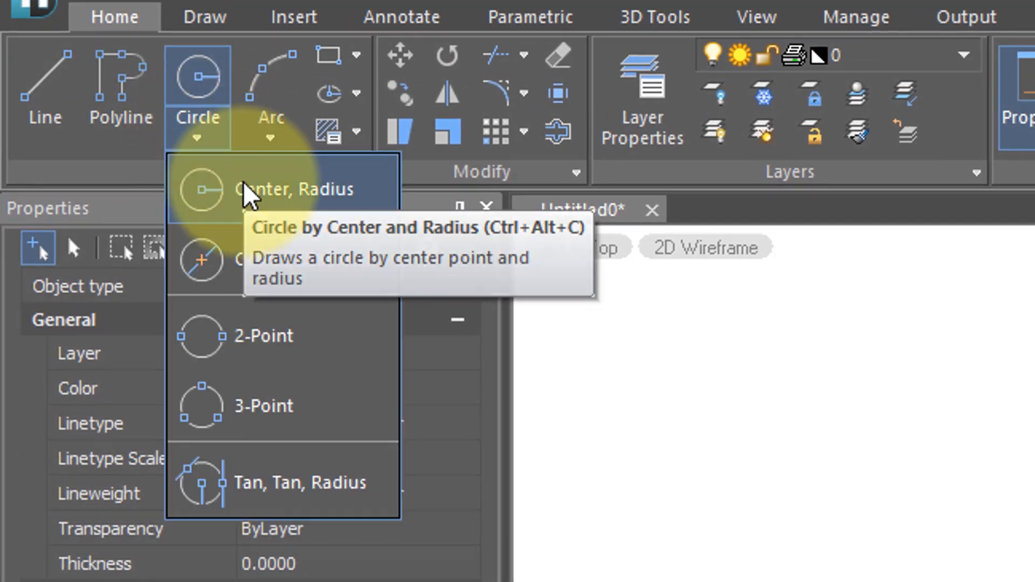
# - Draw circles by Center Radius, 2-Point, 3-Point and Tan, Tan, Radius methods
pyautogui.click(299, 188)
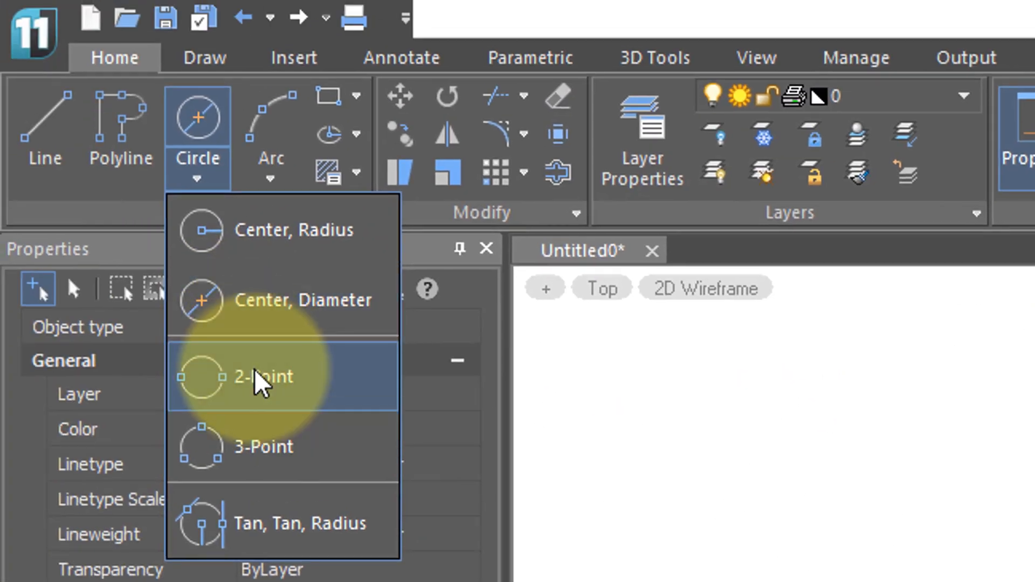
pyautogui.click(263, 376)
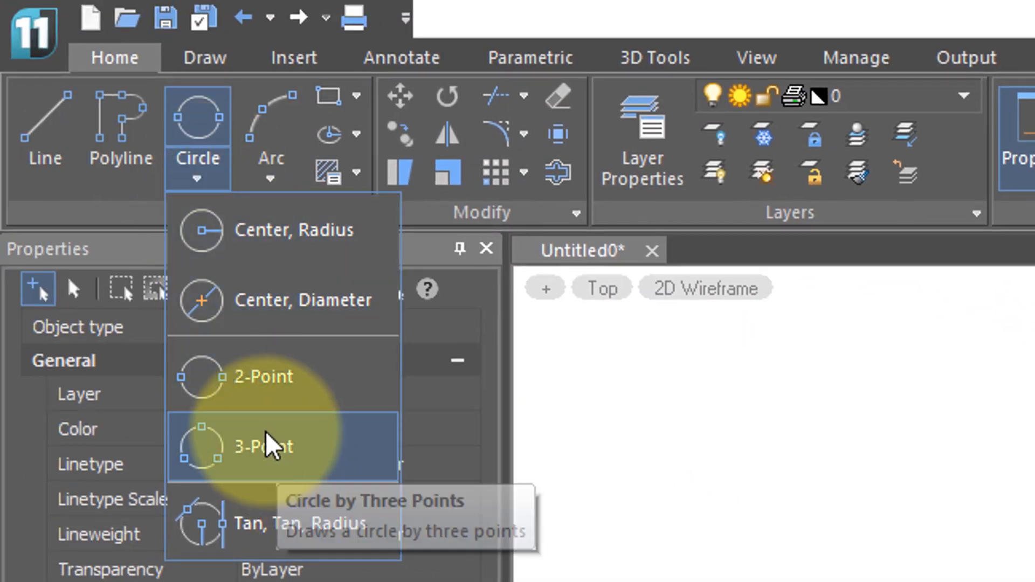
pyautogui.click(264, 447)
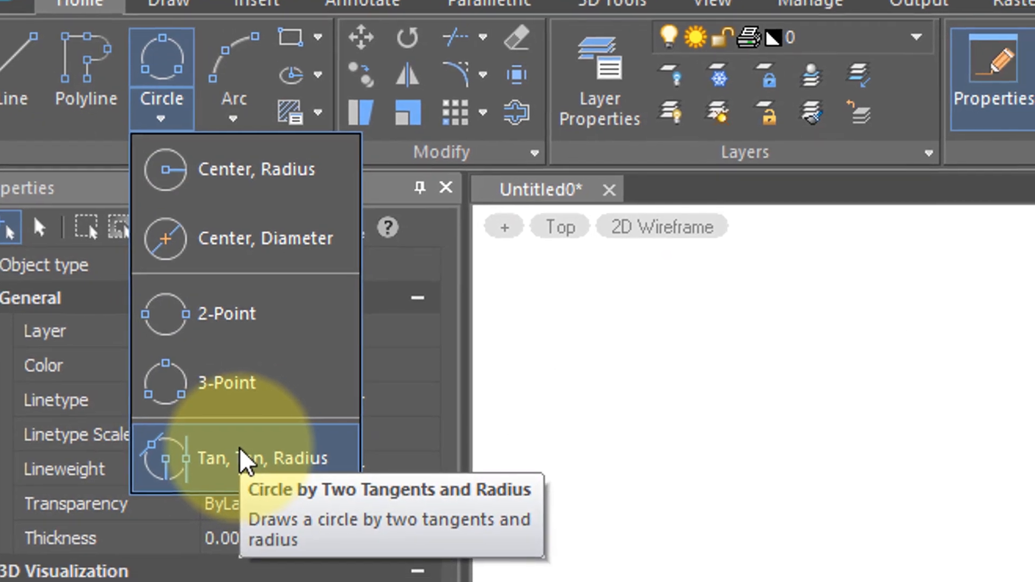
pyautogui.click(260, 458)
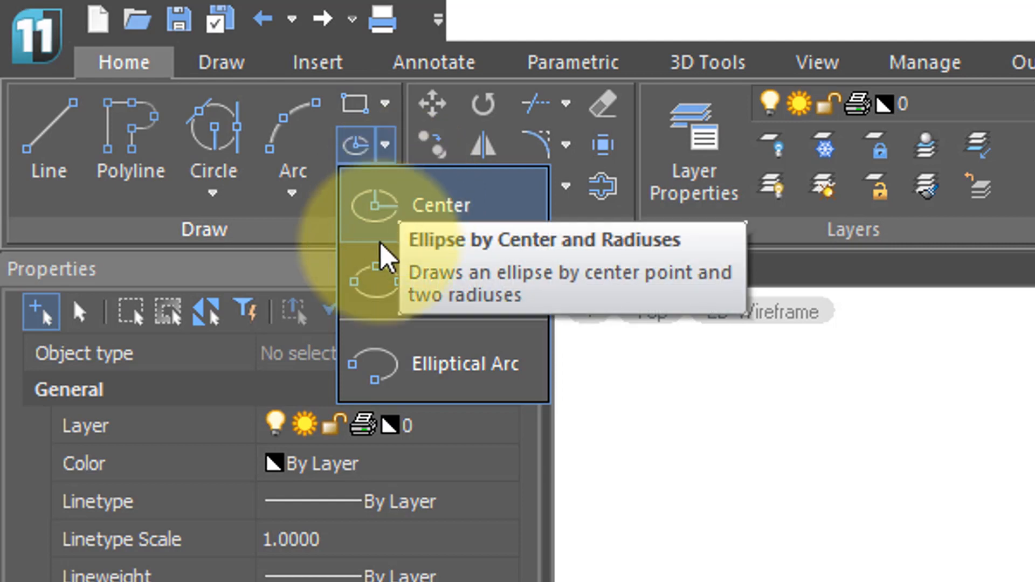
pyautogui.moveTo(435, 280)
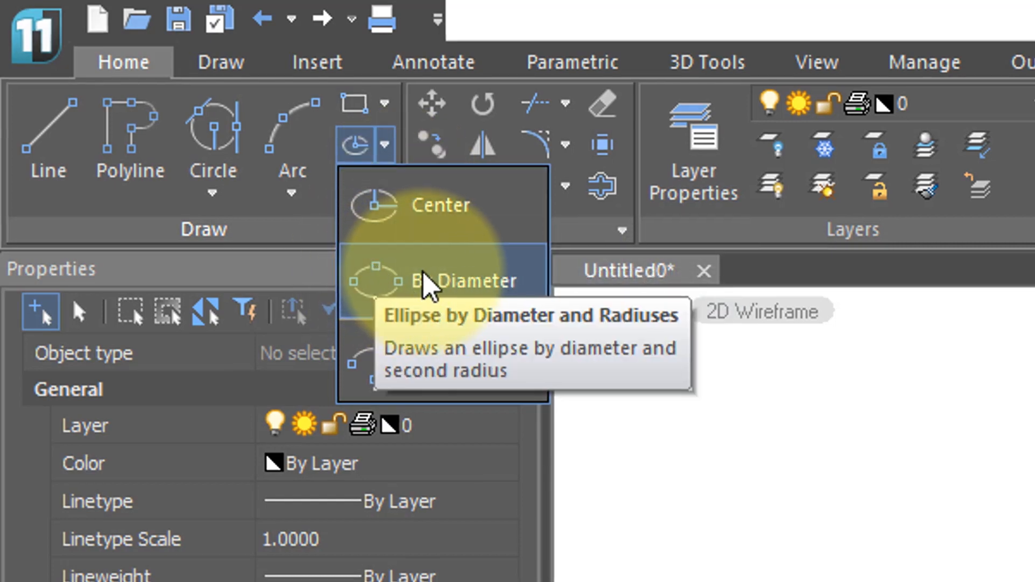